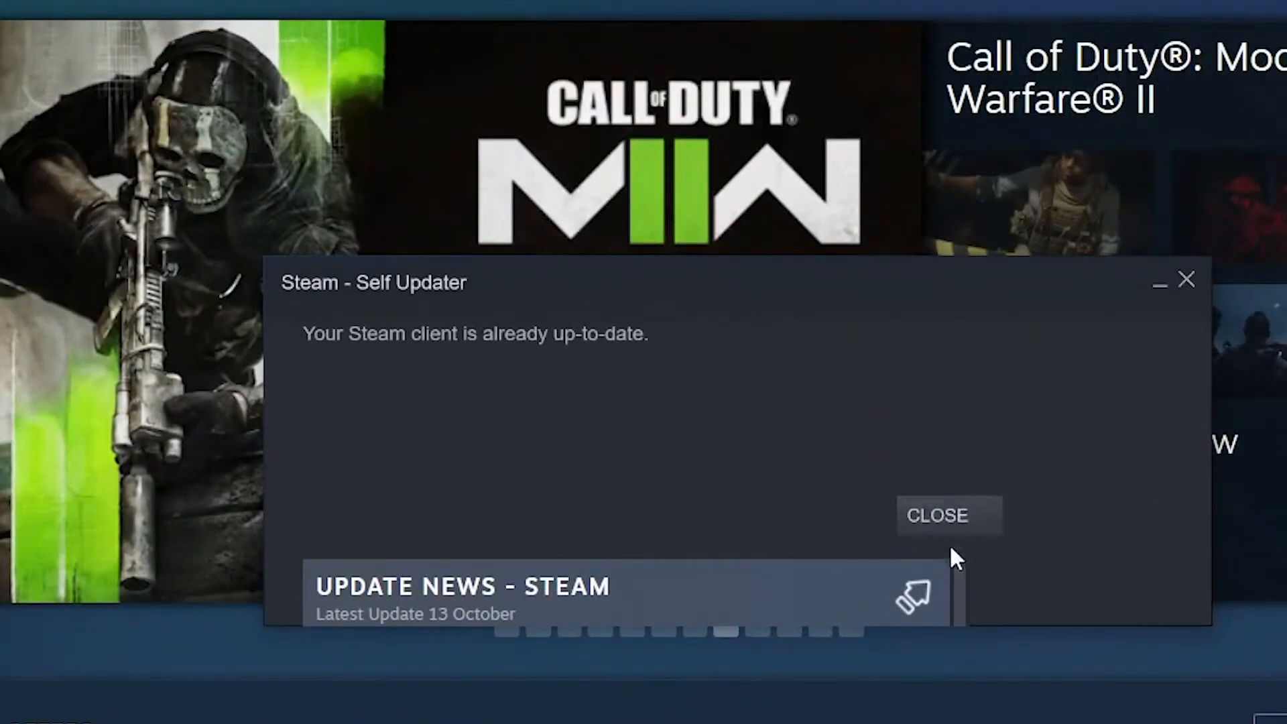
Step: Dismiss the Steam Self Updater notice that the client is already up to date
left_click(936, 515)
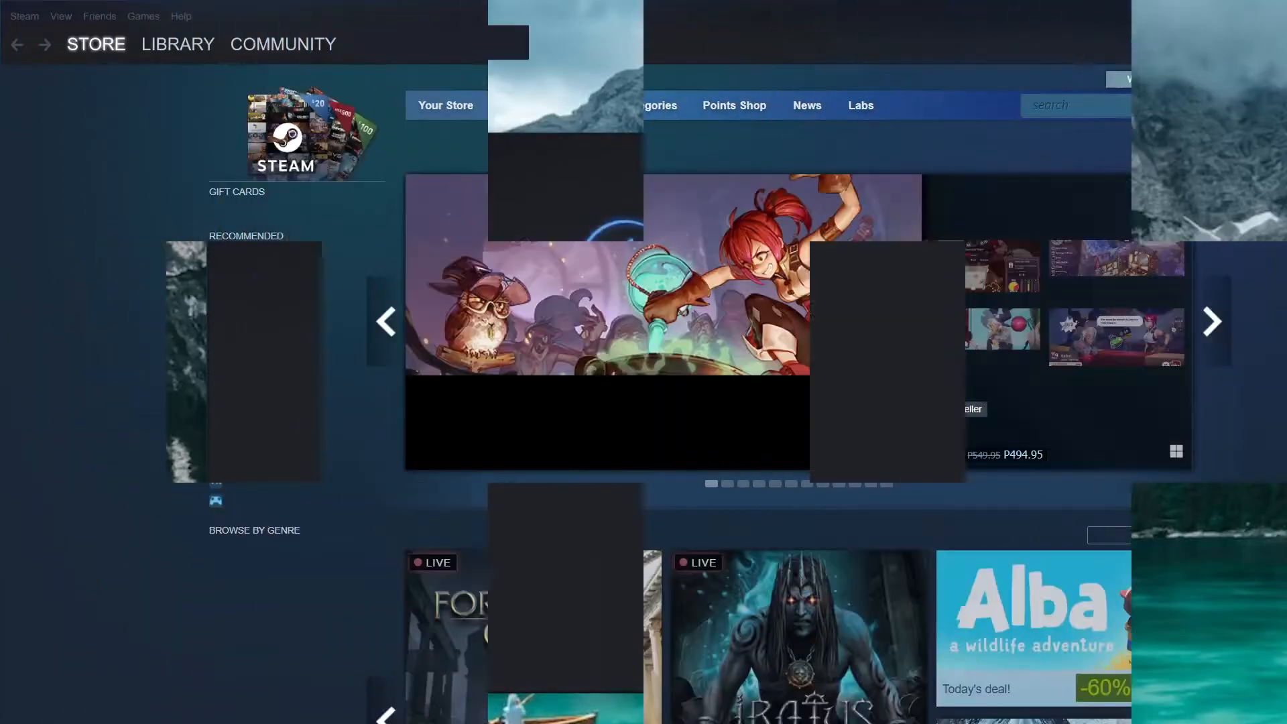
Step: Open Steam's Settings window from the Steam menu
left_click(61, 16)
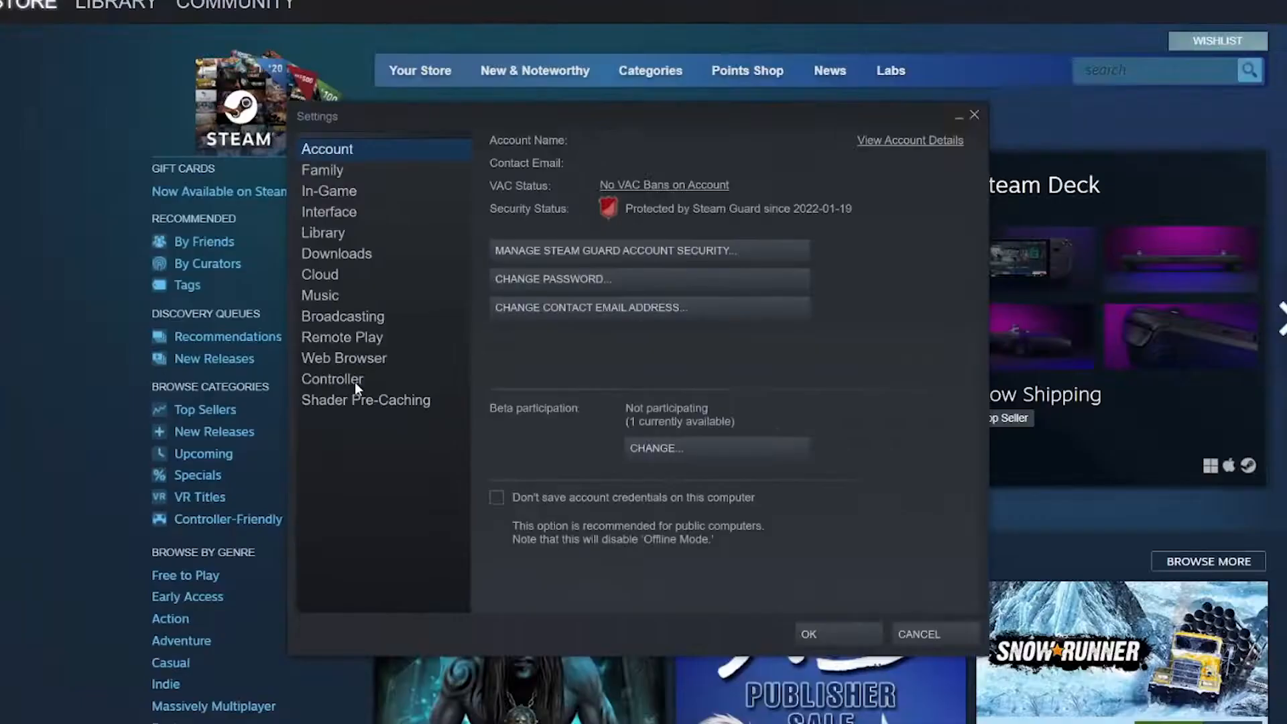
Step: Go to the Controller section and open General Controller Settings with PlayStation support enabled
left_click(332, 378)
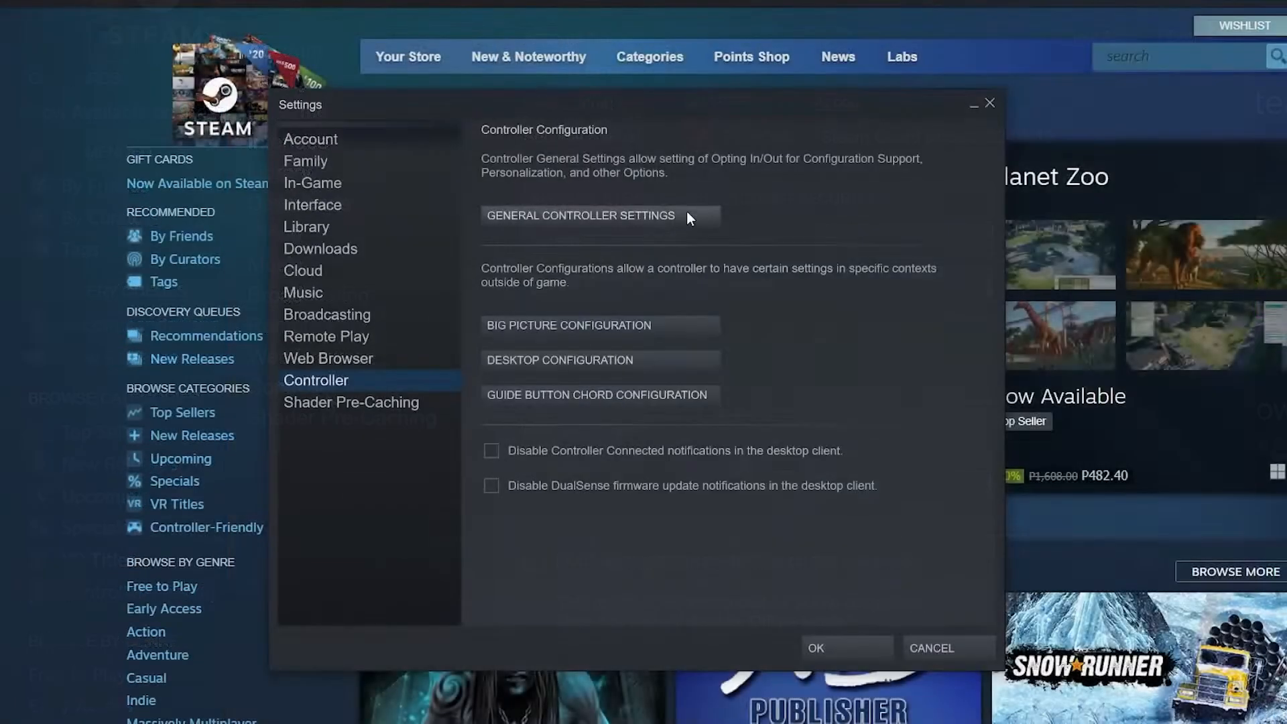
left_click(581, 215)
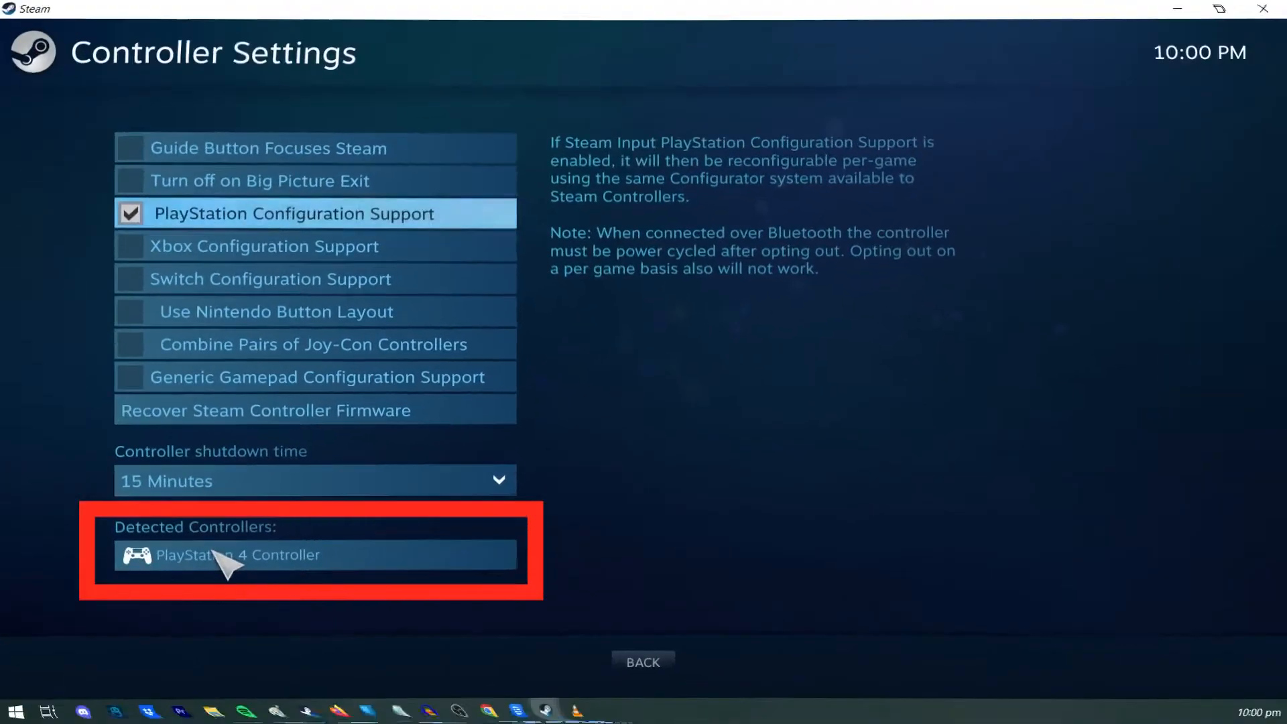
Step: Select the detected PlayStation 4 Controller to reveal Preferences, Identify and Calibrate, then leave the settings
left_click(238, 556)
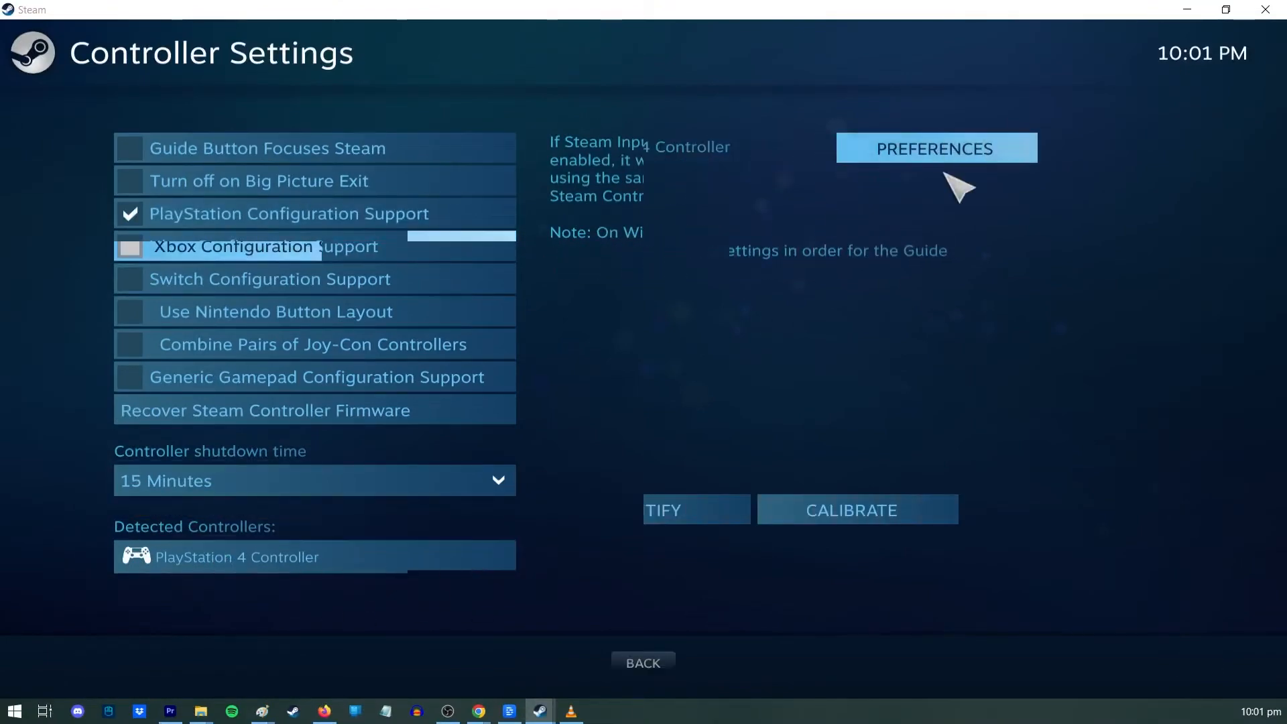
left_click(935, 148)
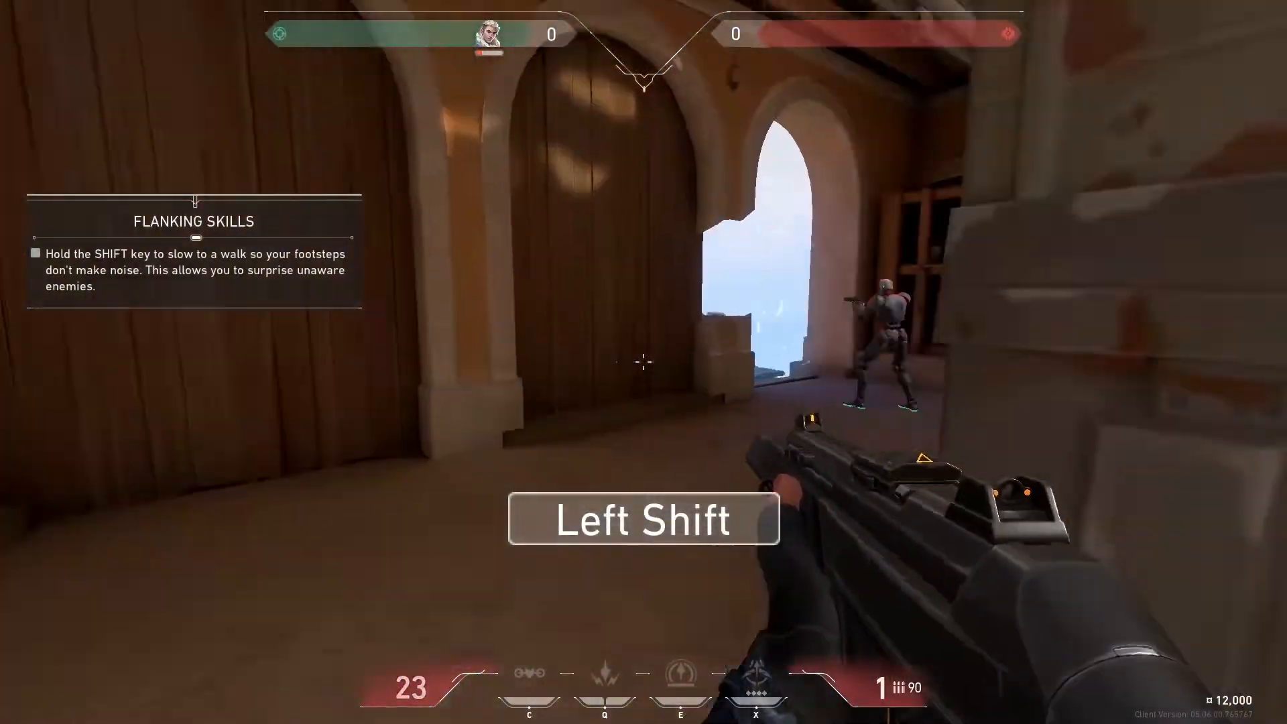
Step: Bring up the Valorant armory buy menu with B during the practice round
key("b")
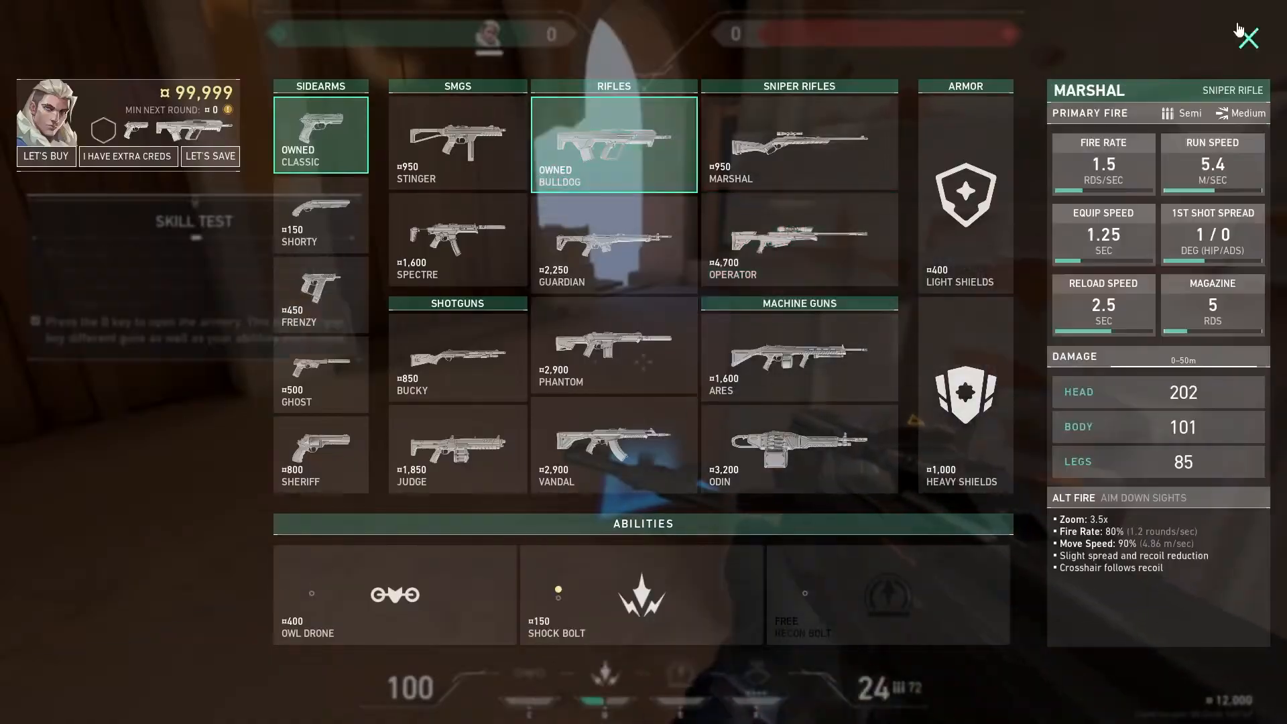